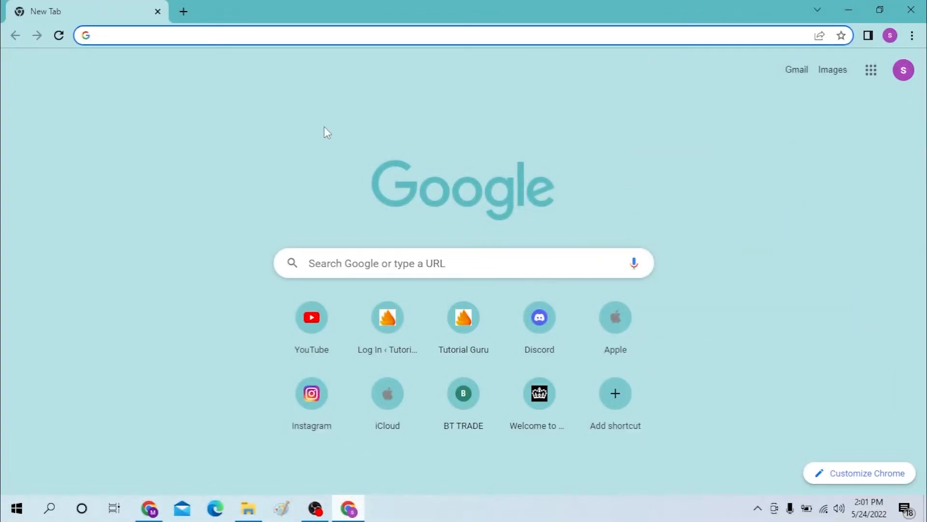
# Step: Navigate the blank tab to discord.com via the address bar
pyautogui.click(415, 34)
pyautogui.write('discord.com')
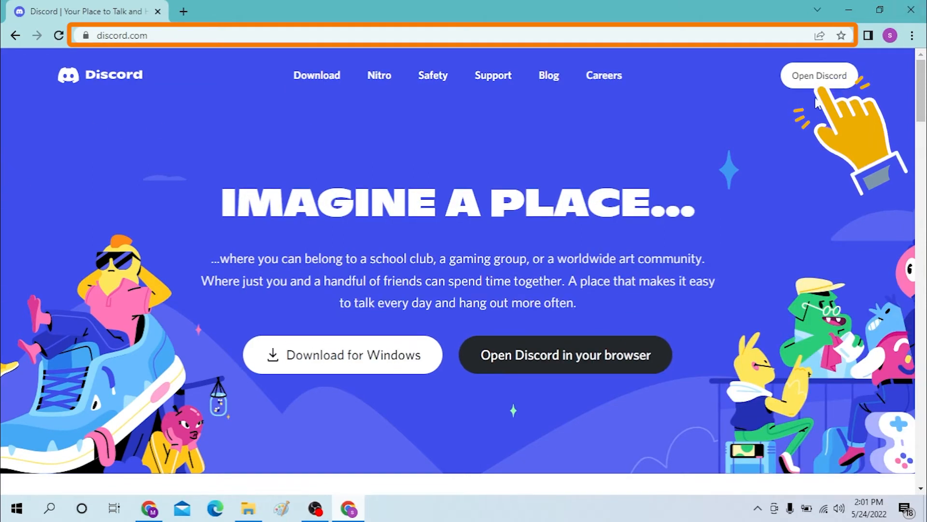
pyautogui.moveTo(802, 89)
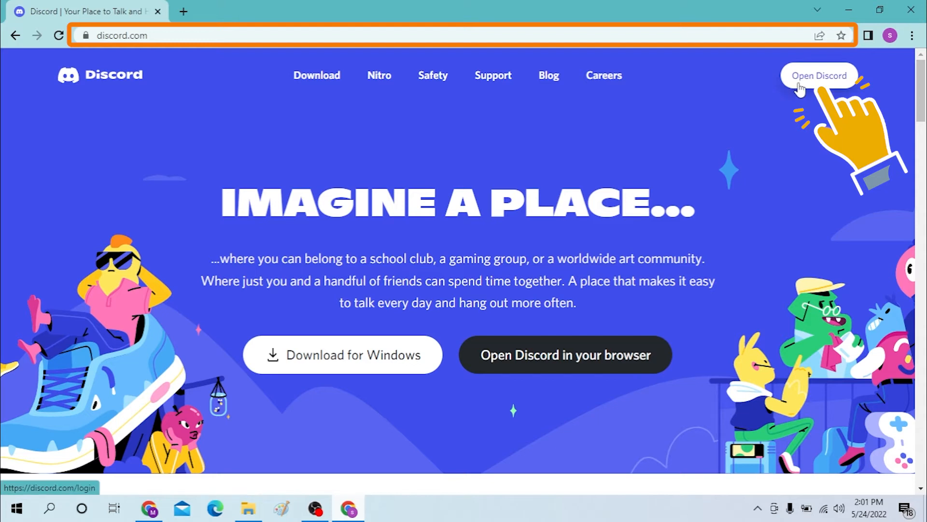
# Step: Use 'Open Discord' on the homepage to reach the choose-an-account login prompt
pyautogui.click(820, 75)
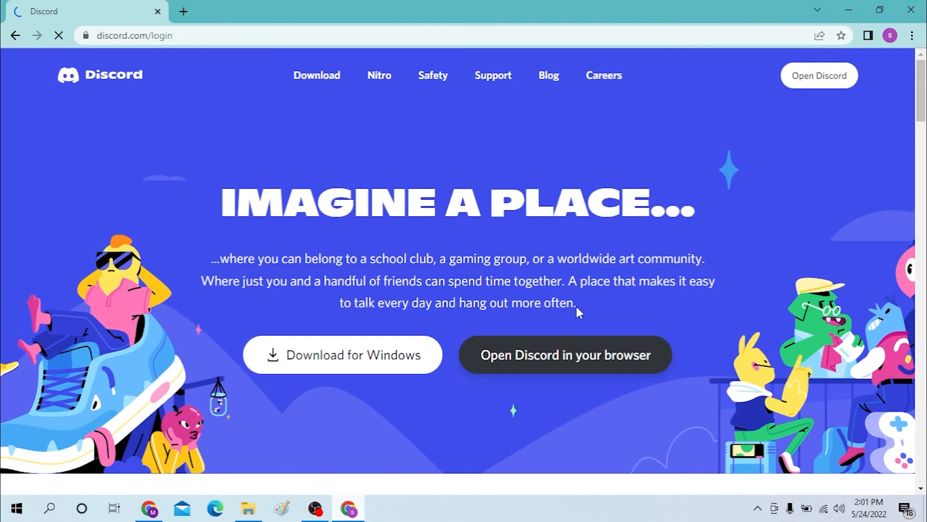
pyautogui.click(565, 355)
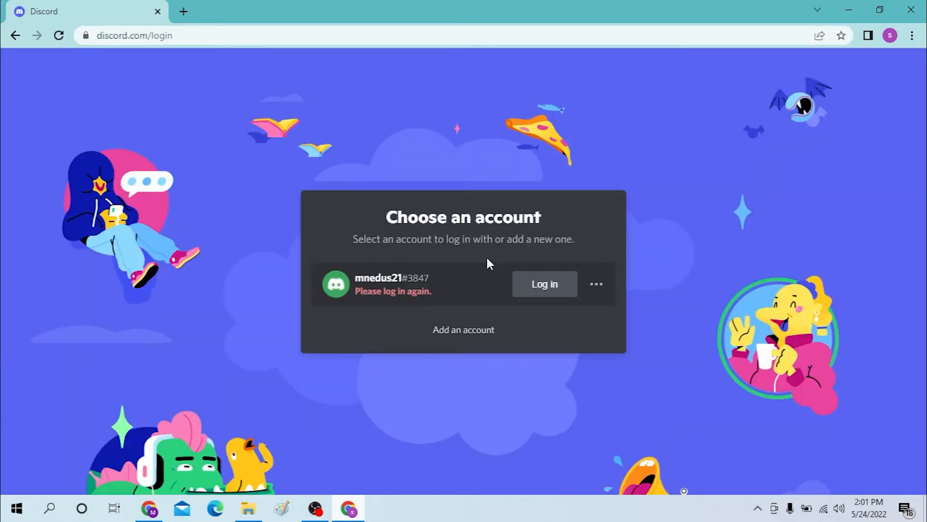
# Step: Log in to the remembered account by entering its email and password and submitting
pyautogui.click(544, 284)
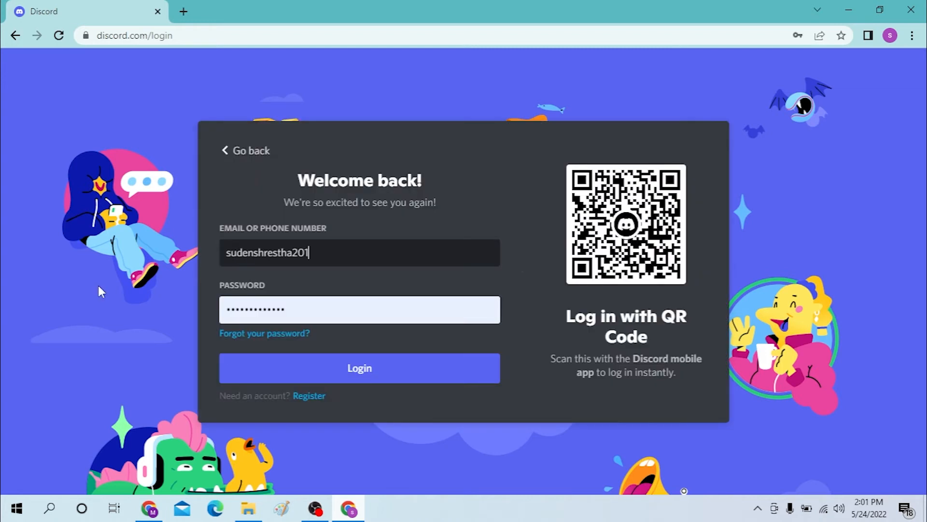
pyautogui.click(360, 309)
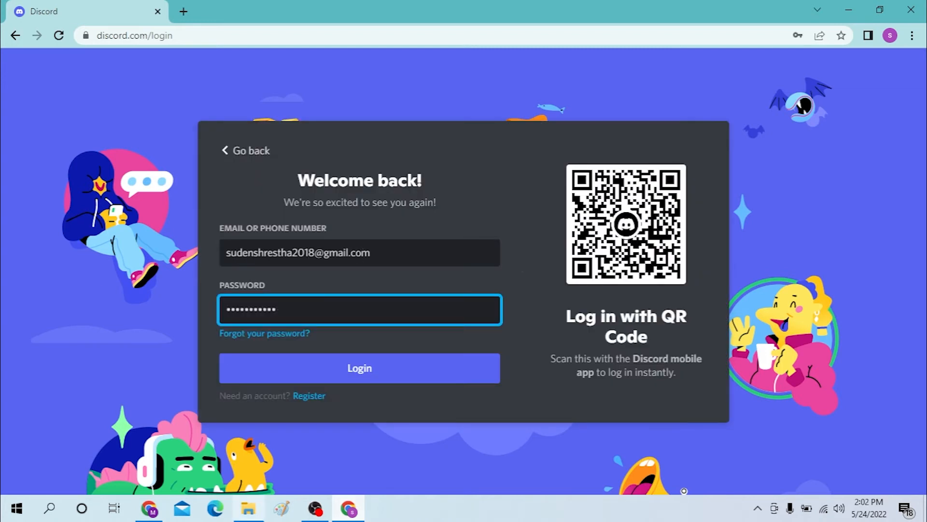
pyautogui.moveTo(359, 367)
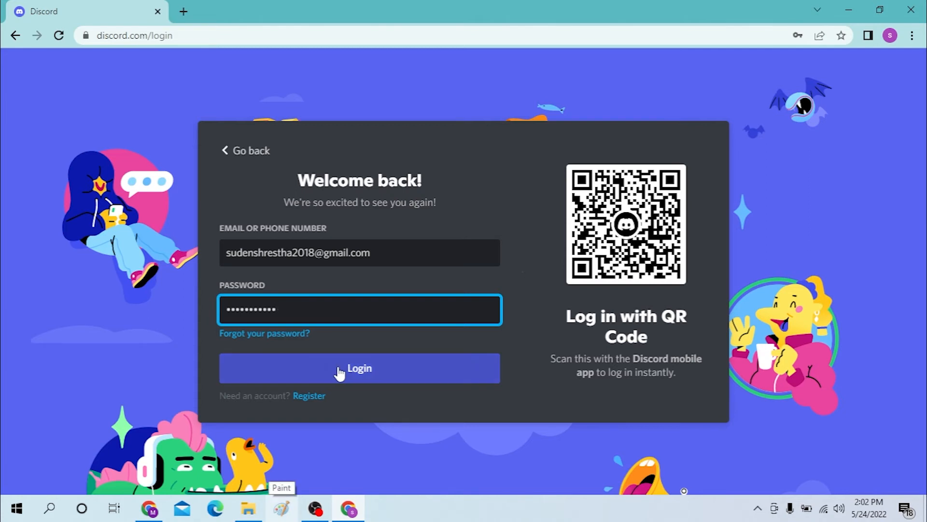
pyautogui.moveTo(265, 333)
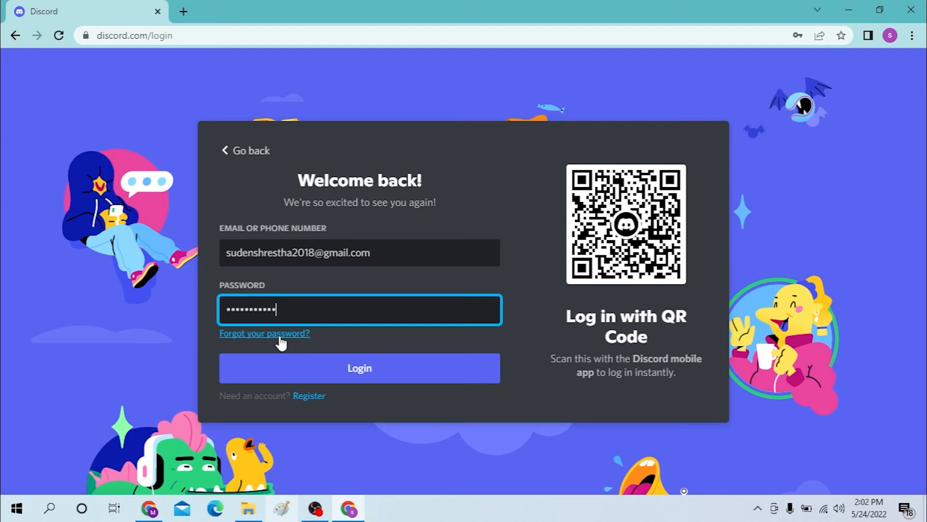
pyautogui.moveTo(312, 406)
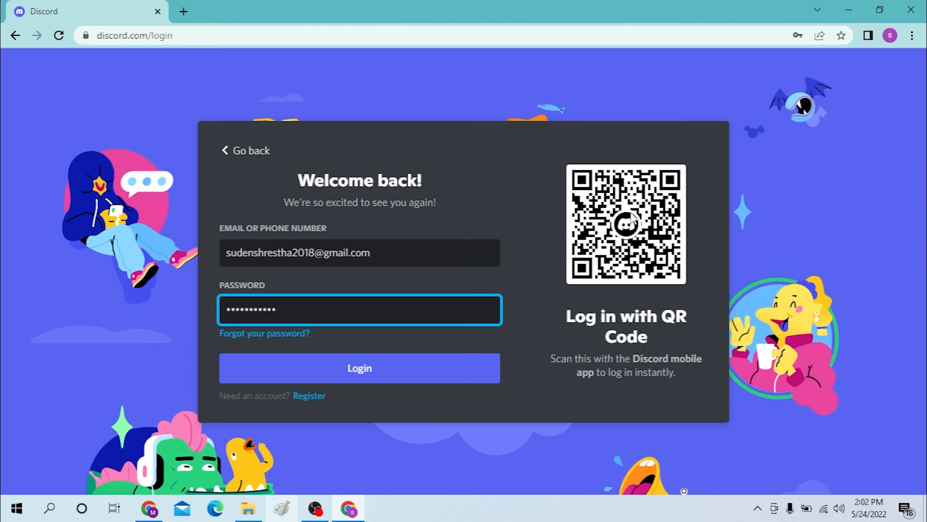
pyautogui.click(359, 367)
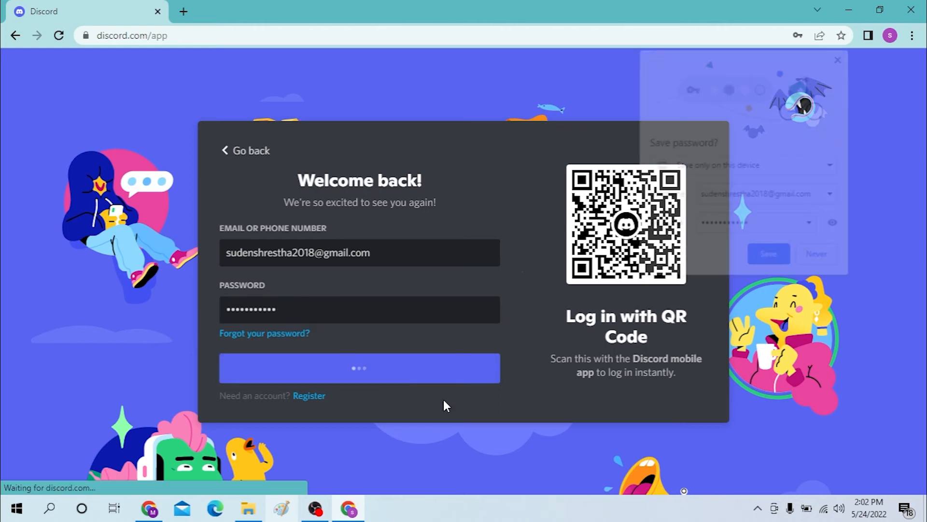
pyautogui.click(359, 367)
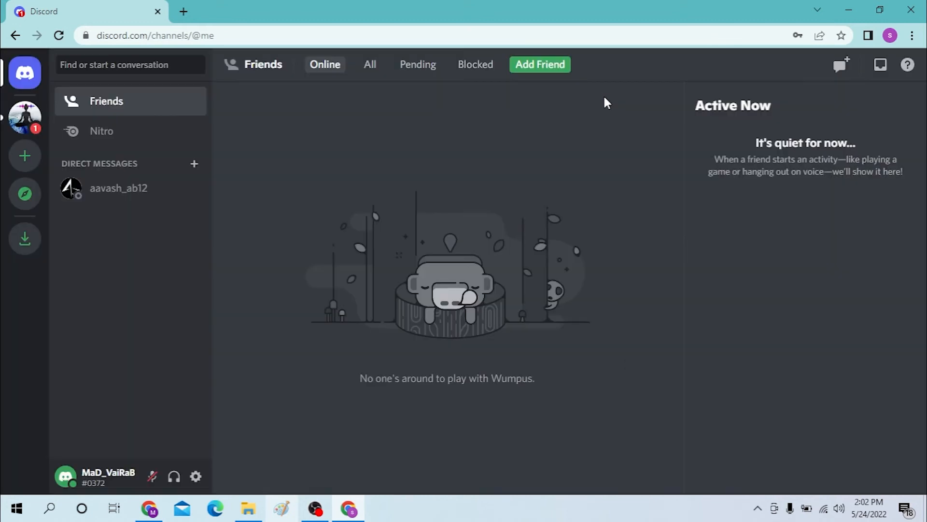
pyautogui.moveTo(296, 377)
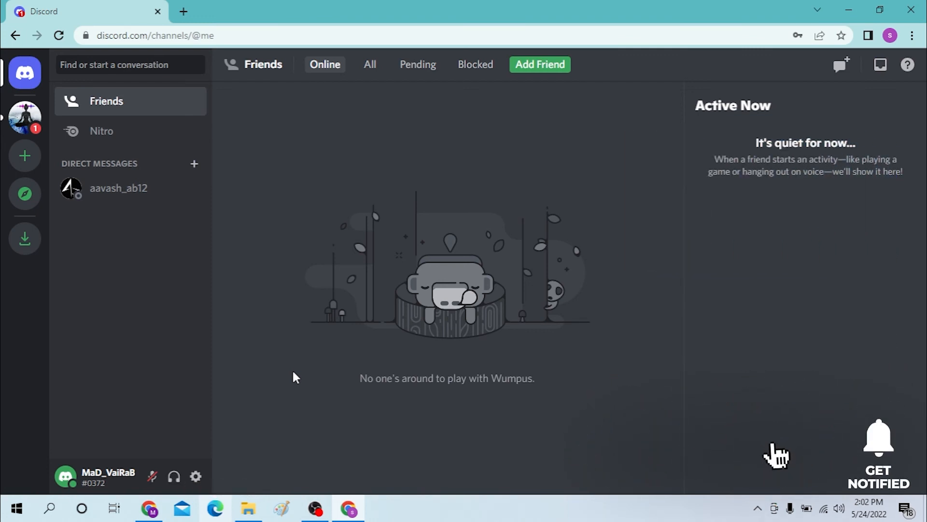
pyautogui.click(878, 440)
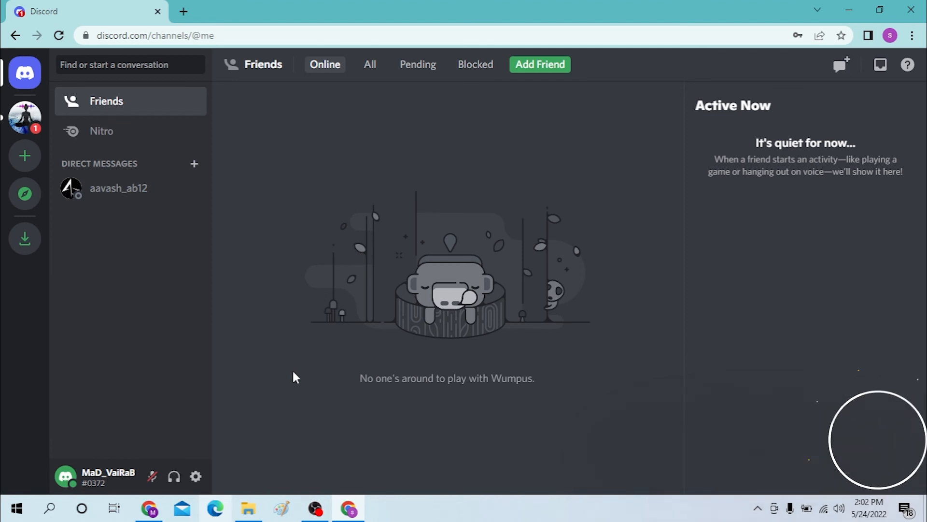